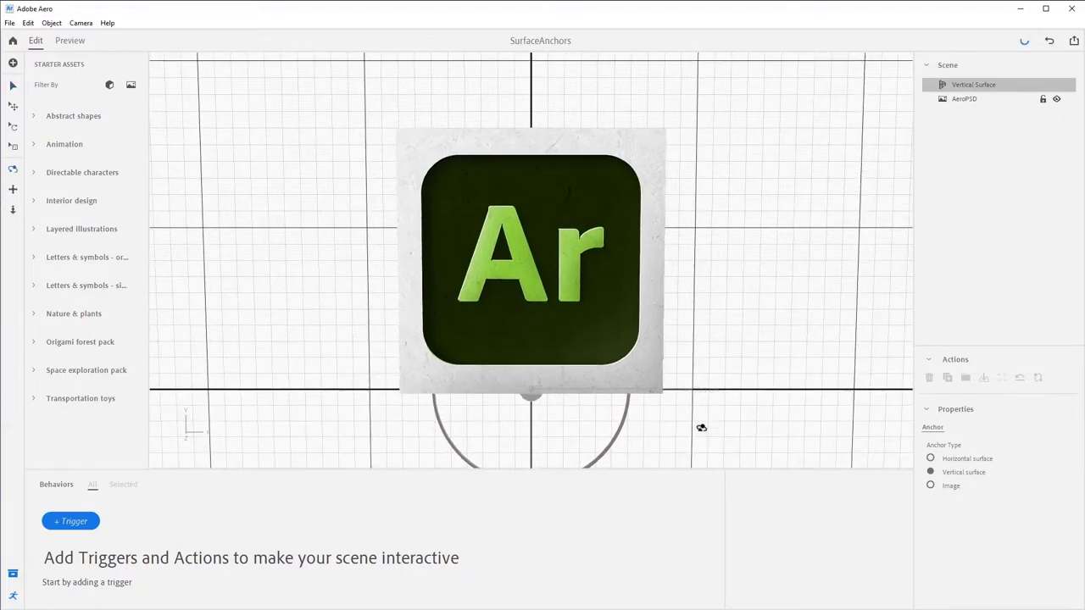
Reopen the SurfaceAnchors sample file from the Aero home screen.
{"action": "left_click_drag", "start_coordinate": [702, 427], "coordinate": [671, 434]}
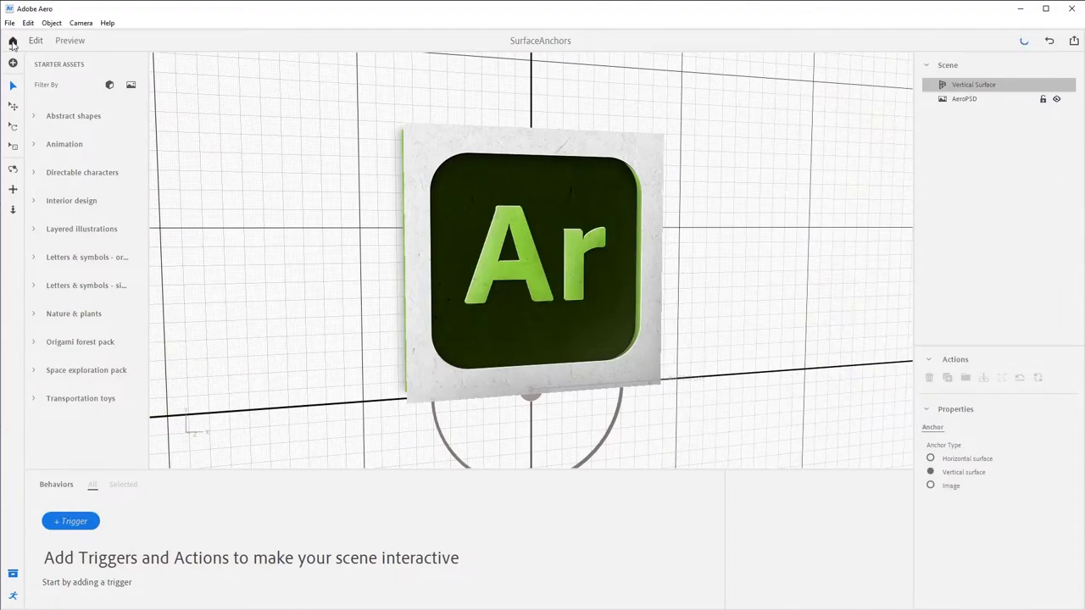
{"action": "left_click", "coordinate": [13, 41]}
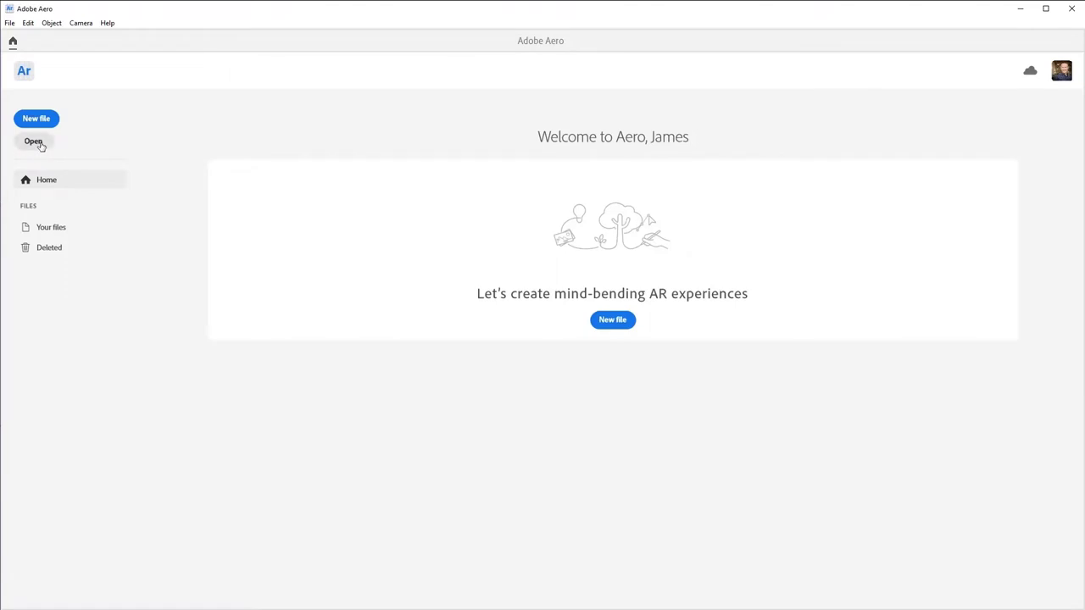
{"action": "left_click", "coordinate": [34, 143]}
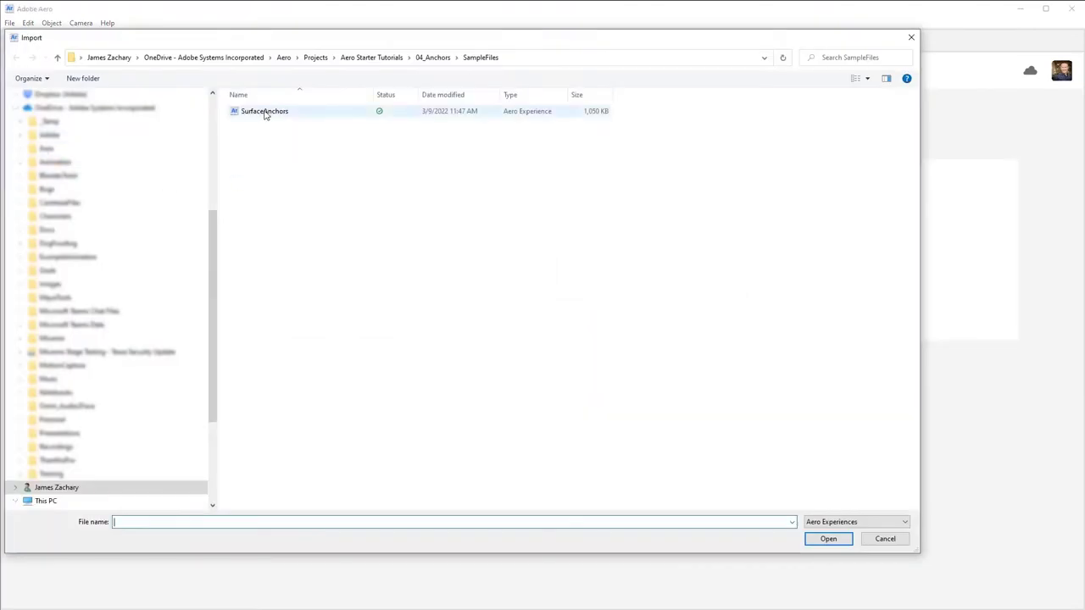
{"action": "left_click", "coordinate": [264, 112]}
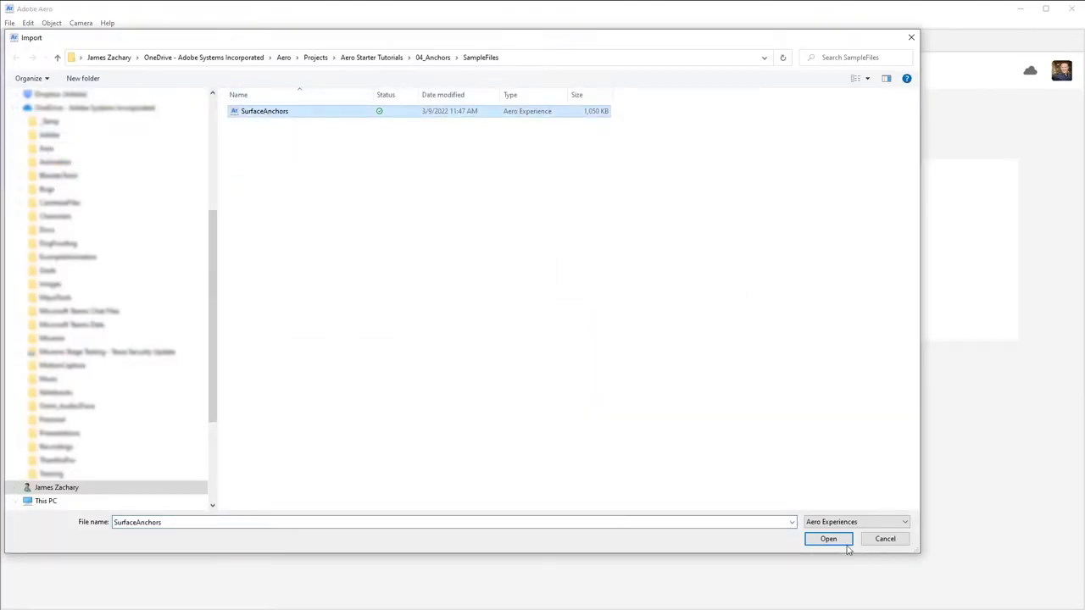
{"action": "left_click", "coordinate": [827, 539]}
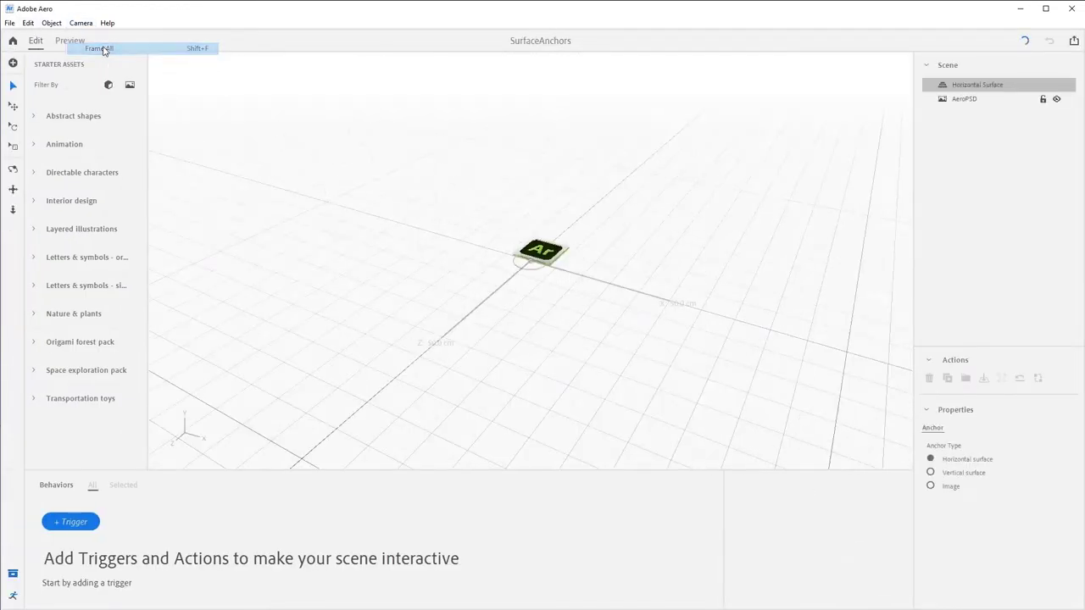
Frame the whole scene and orbit to face the logo head-on.
{"action": "left_click", "coordinate": [98, 48]}
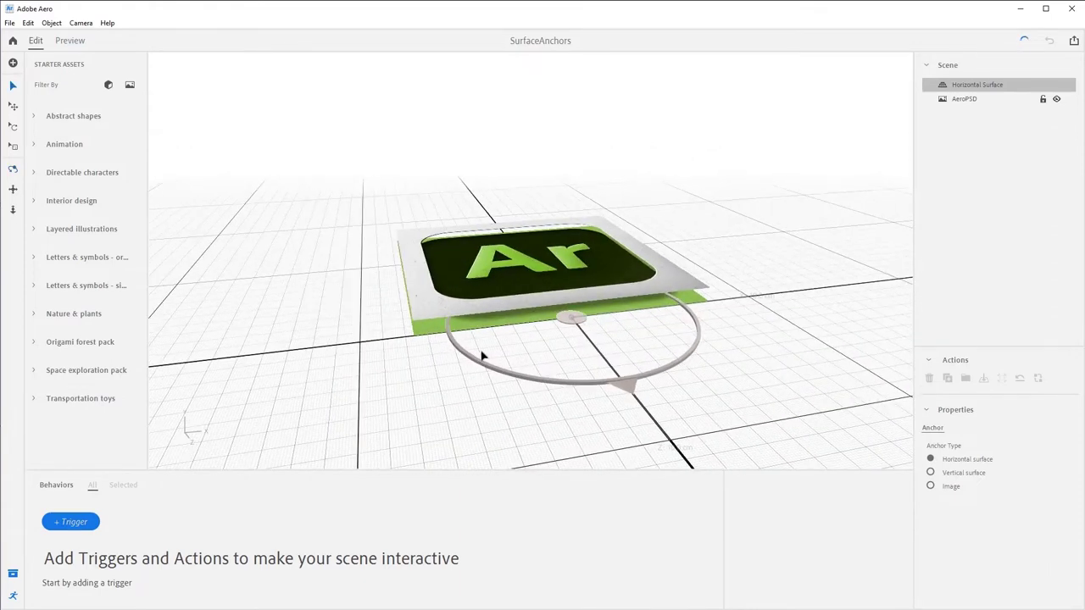
{"action": "left_click_drag", "start_coordinate": [483, 356], "coordinate": [777, 275]}
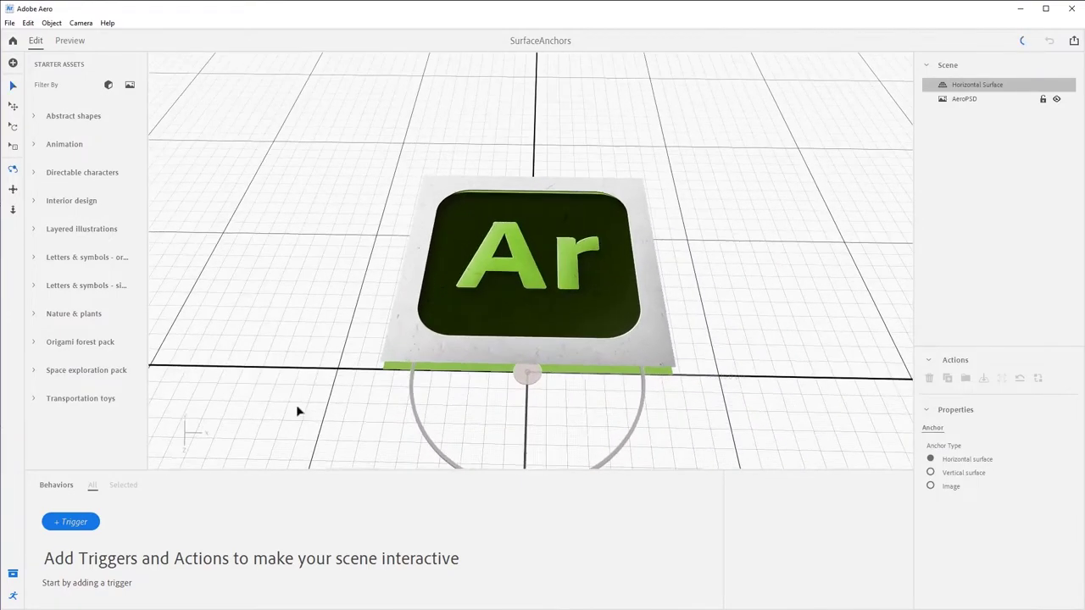
Select the Ar logo so its Layout values (pivot, position, rotation, scale, size) display.
{"action": "left_click", "coordinate": [529, 271]}
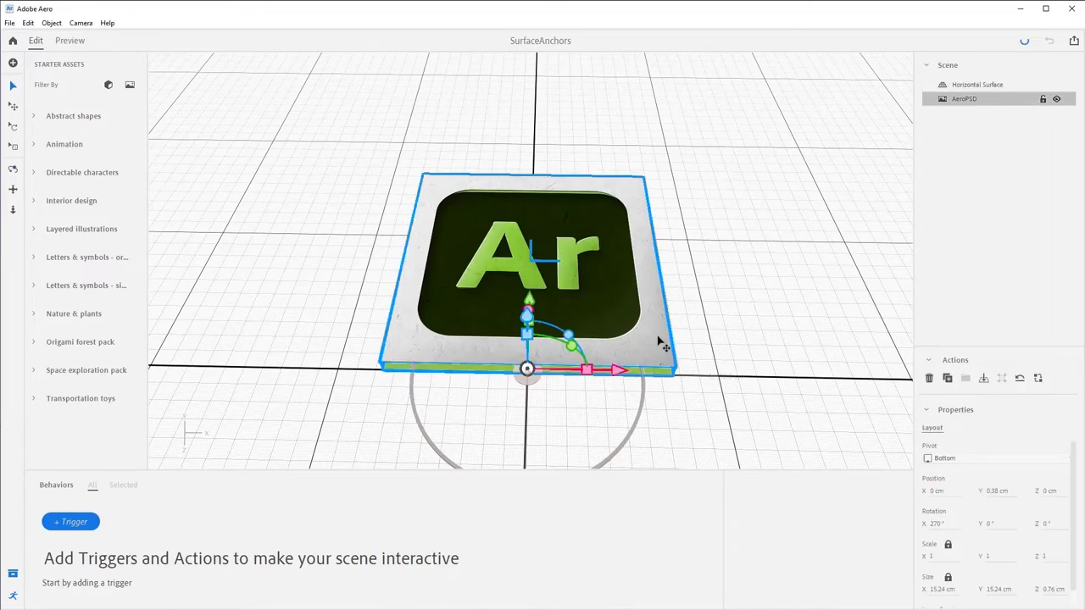
{"action": "left_click", "coordinate": [963, 98]}
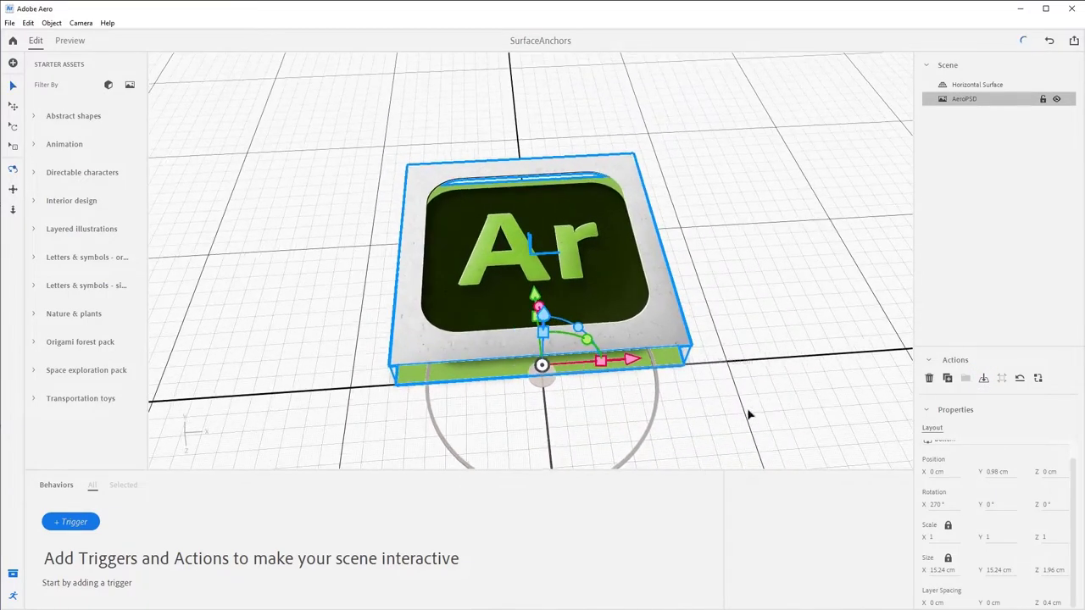
Deselect the logo to reveal the anchor's type options: horizontal, vertical, image.
{"action": "left_click", "coordinate": [976, 84]}
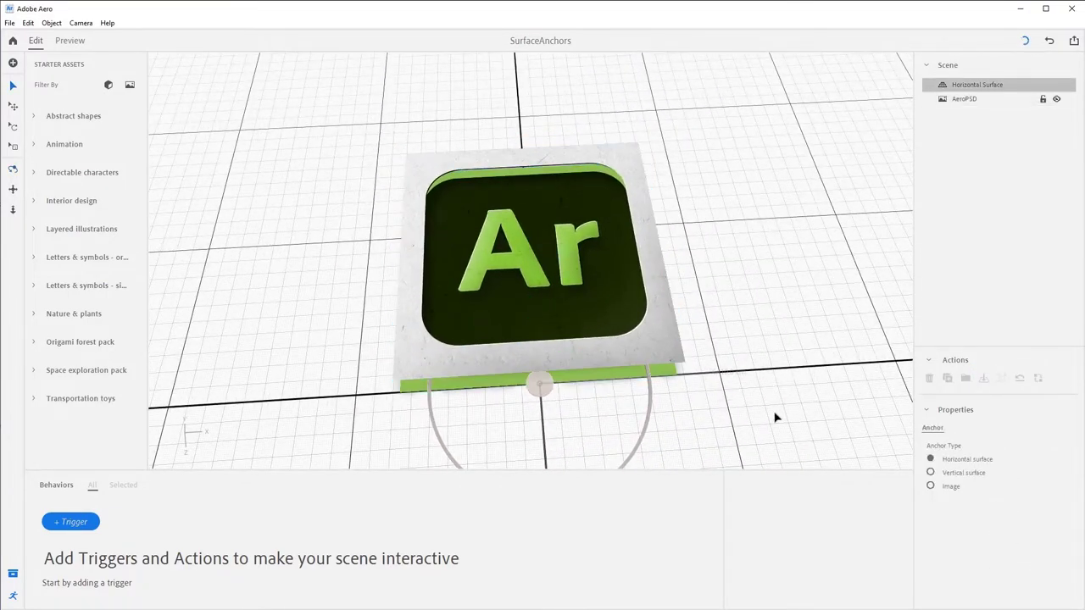
{"action": "left_click", "coordinate": [976, 85]}
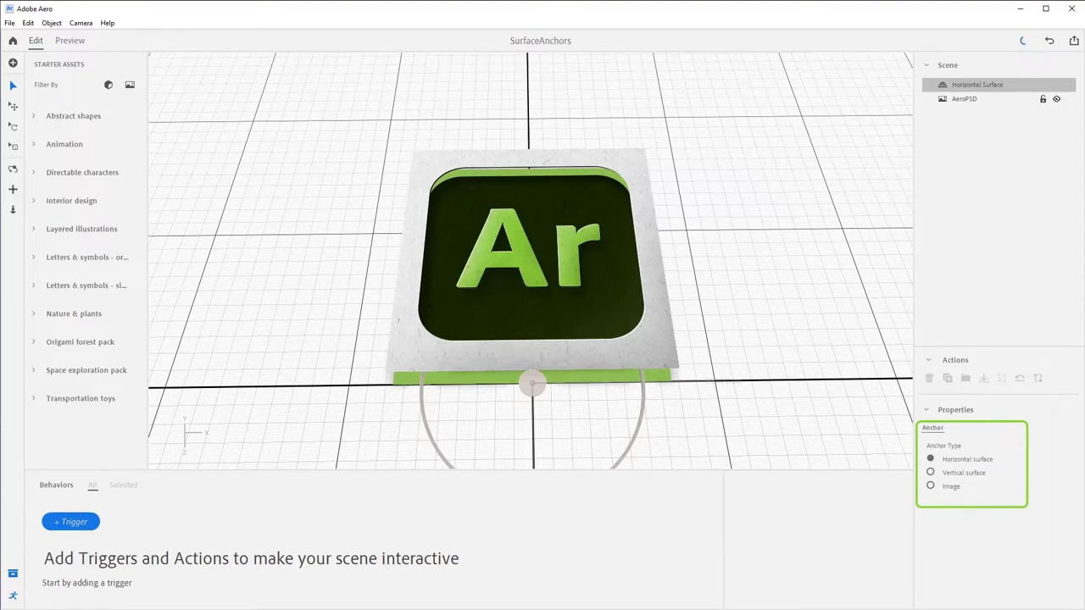
{"action": "left_click", "coordinate": [966, 458]}
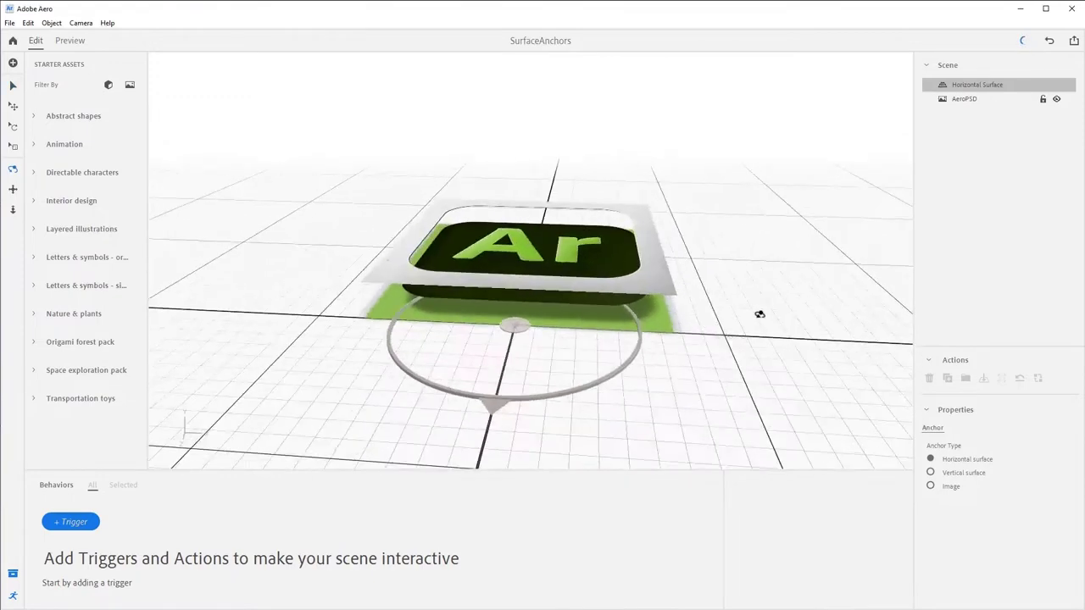
Switch the anchor type to Vertical surface so the logo stands upright on the wall grid.
{"action": "left_click", "coordinate": [930, 472]}
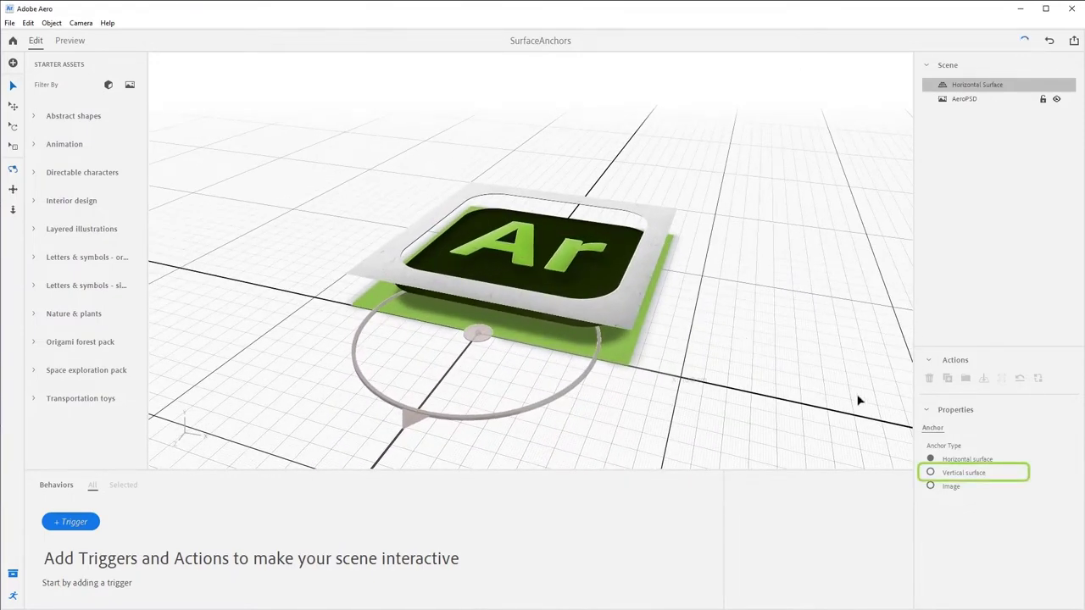
{"action": "left_click", "coordinate": [931, 471]}
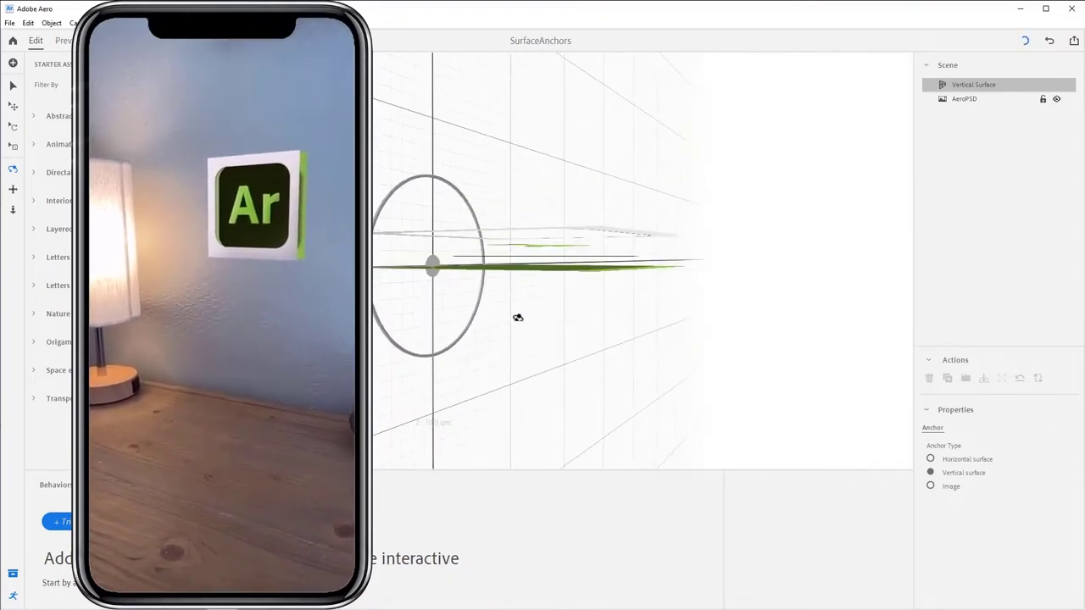
{"action": "left_click_drag", "start_coordinate": [519, 319], "coordinate": [732, 339]}
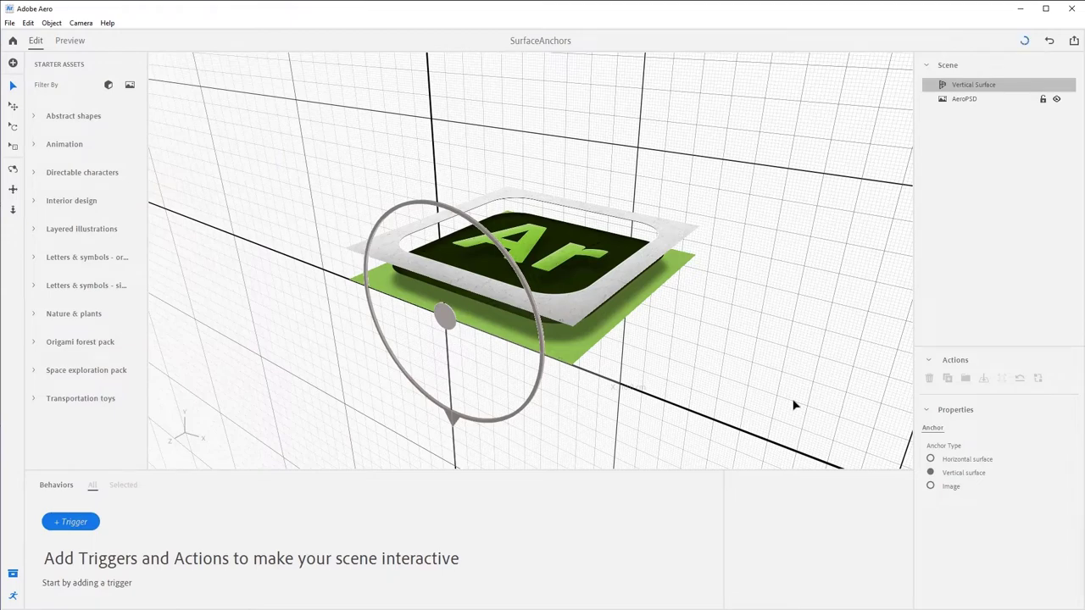
Select the upright logo and frame it in view.
{"action": "left_click", "coordinate": [1024, 41]}
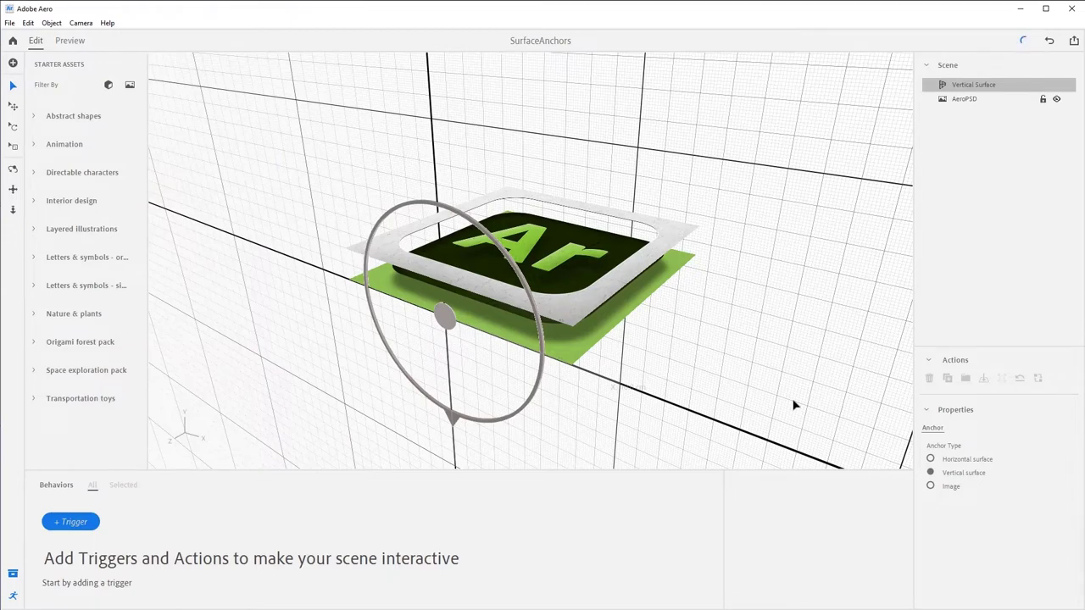
{"action": "left_click", "coordinate": [546, 271]}
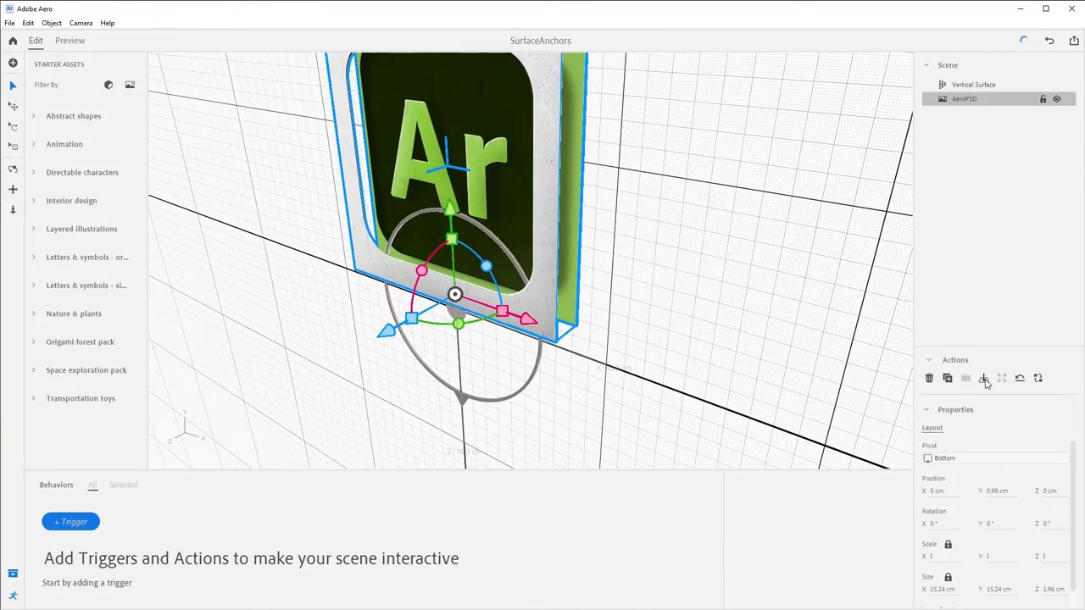
{"action": "left_click", "coordinate": [81, 24]}
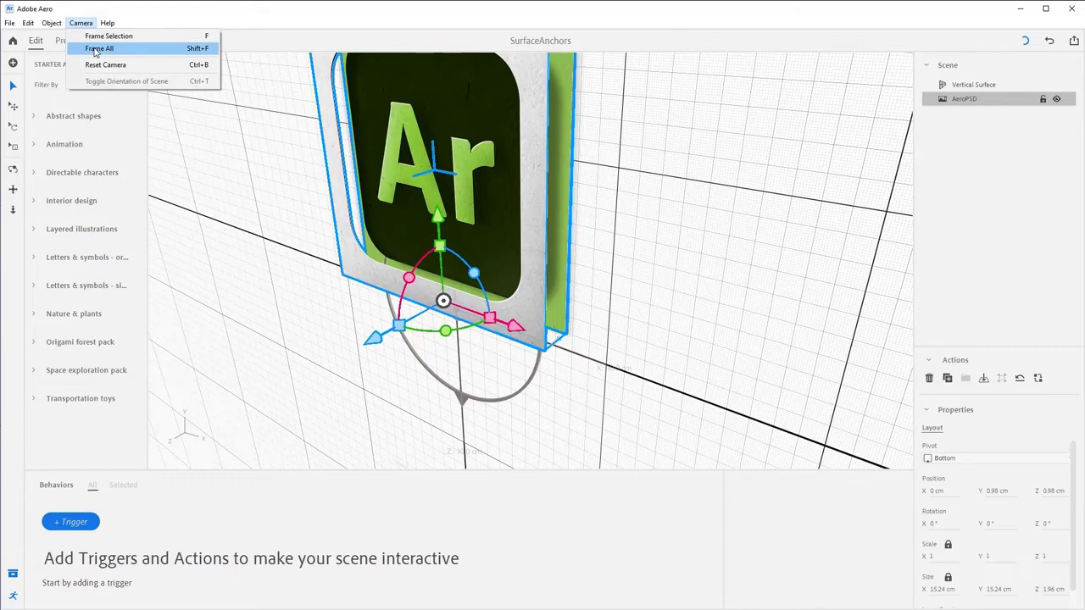
{"action": "left_click", "coordinate": [98, 48]}
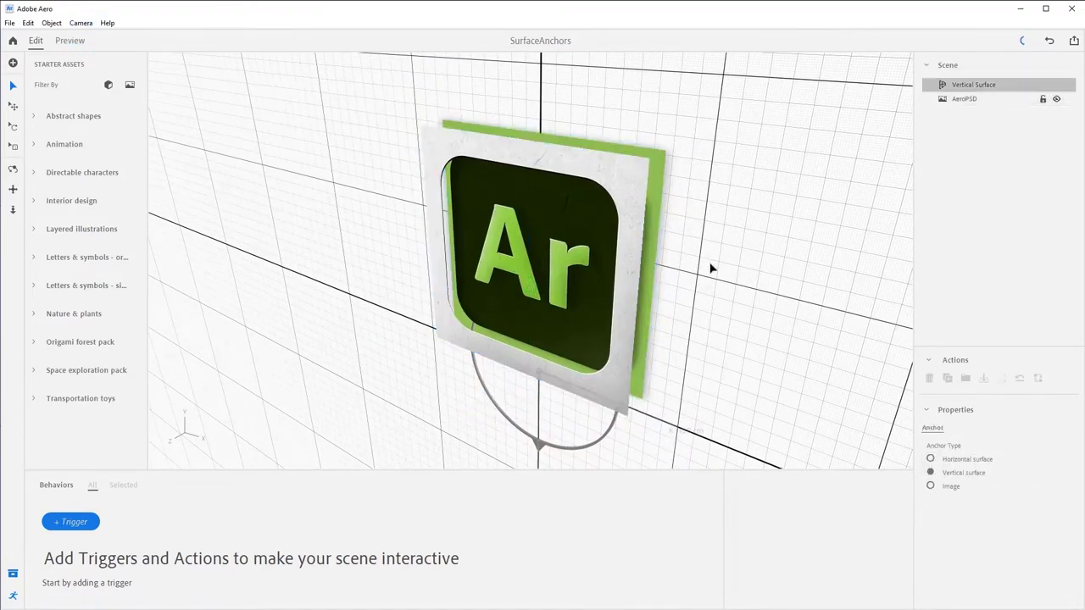
Set the anchor type to Image and load AeroPNG from the SampleFiles folder as the tracking picture.
{"action": "left_click", "coordinate": [949, 485]}
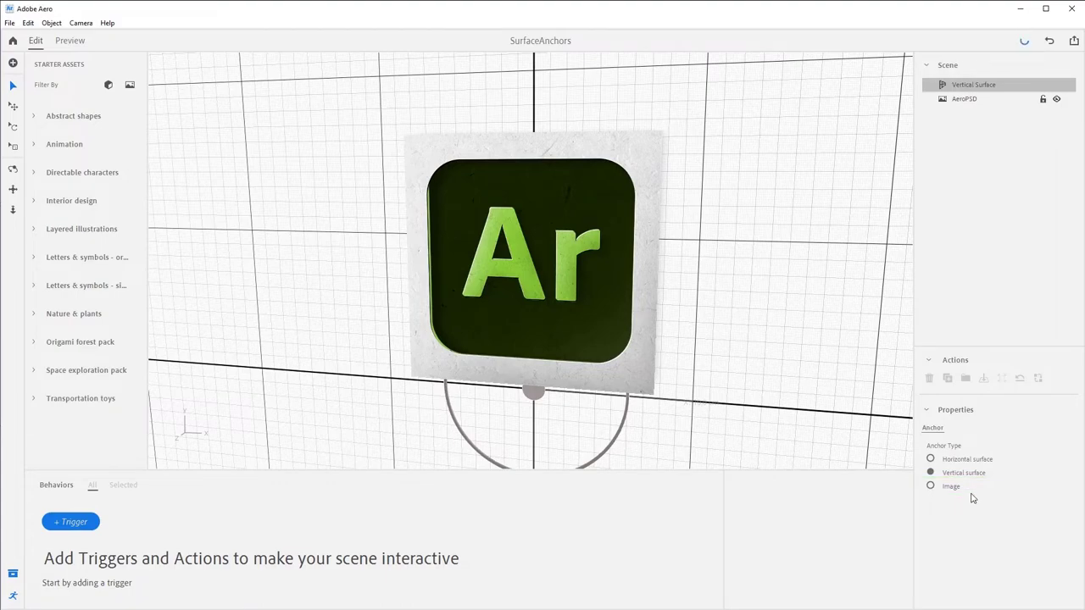
{"action": "left_click", "coordinate": [69, 40]}
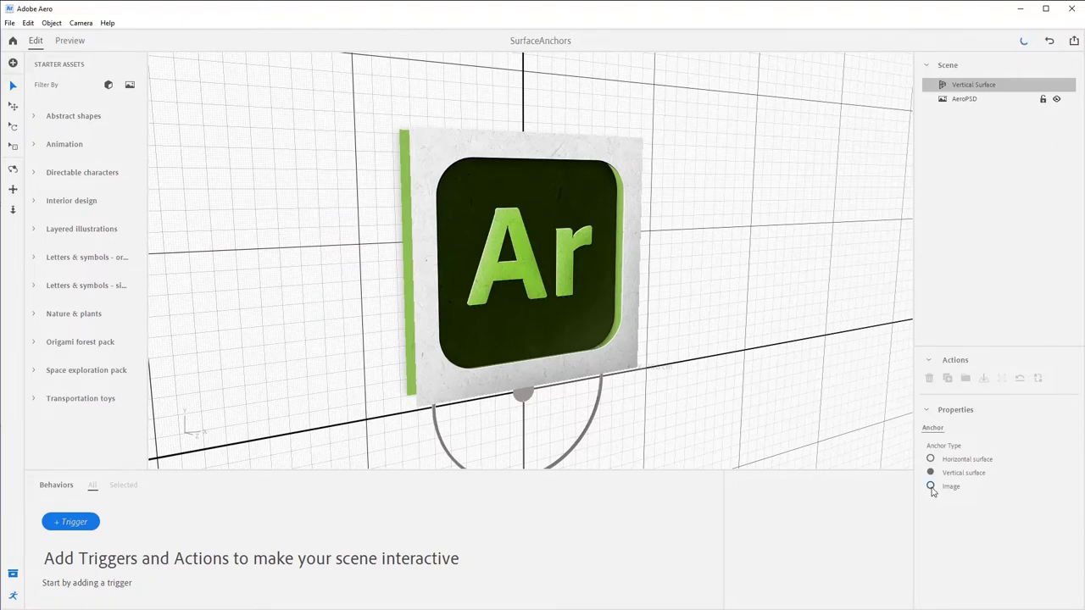
{"action": "left_click", "coordinate": [931, 485]}
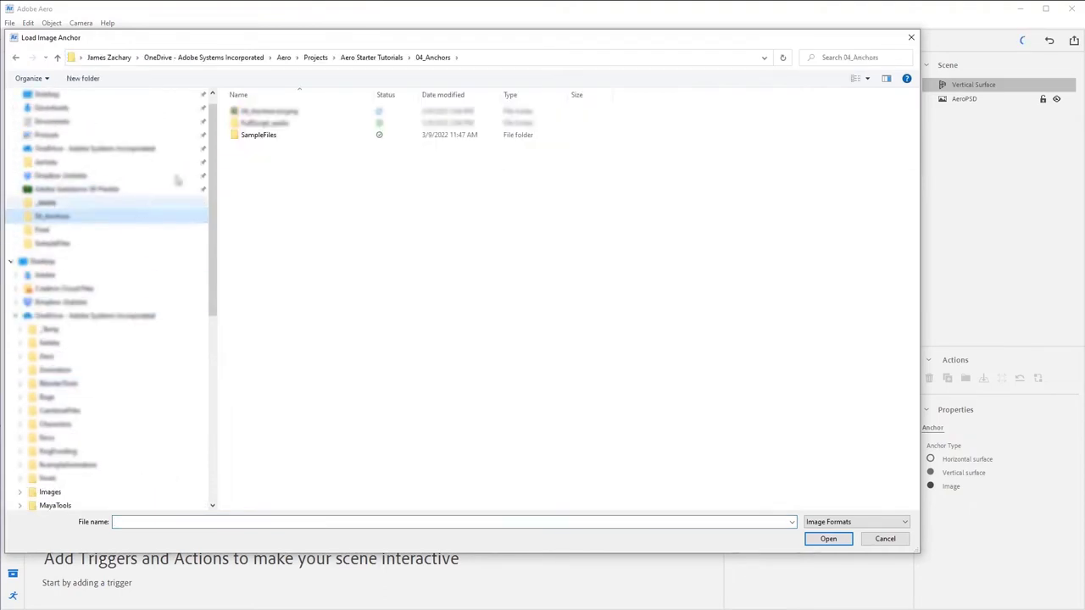
{"action": "double_click", "coordinate": [258, 135]}
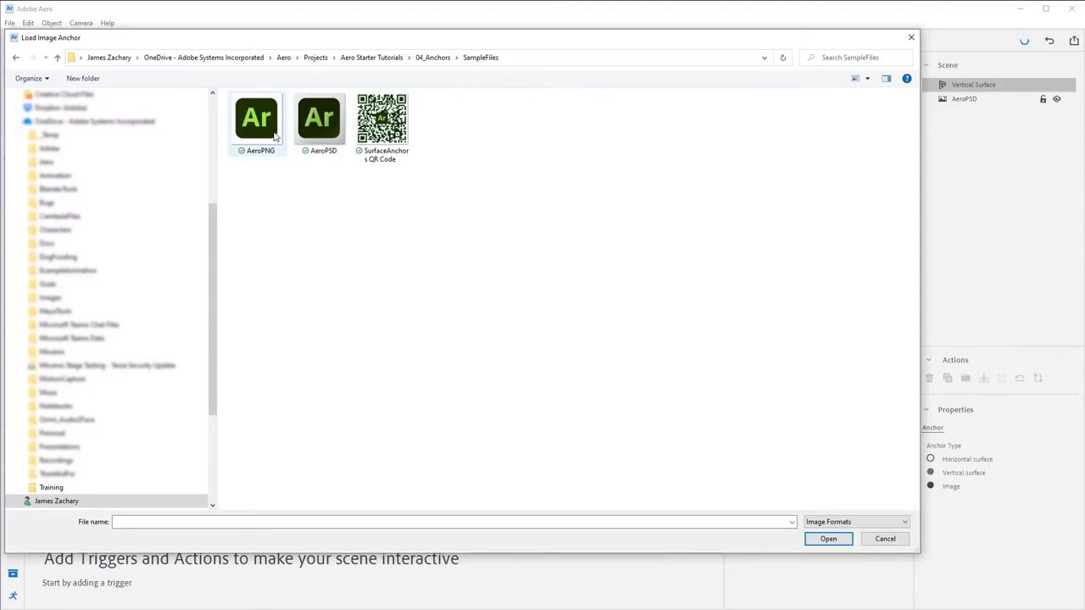
{"action": "left_click", "coordinate": [828, 539]}
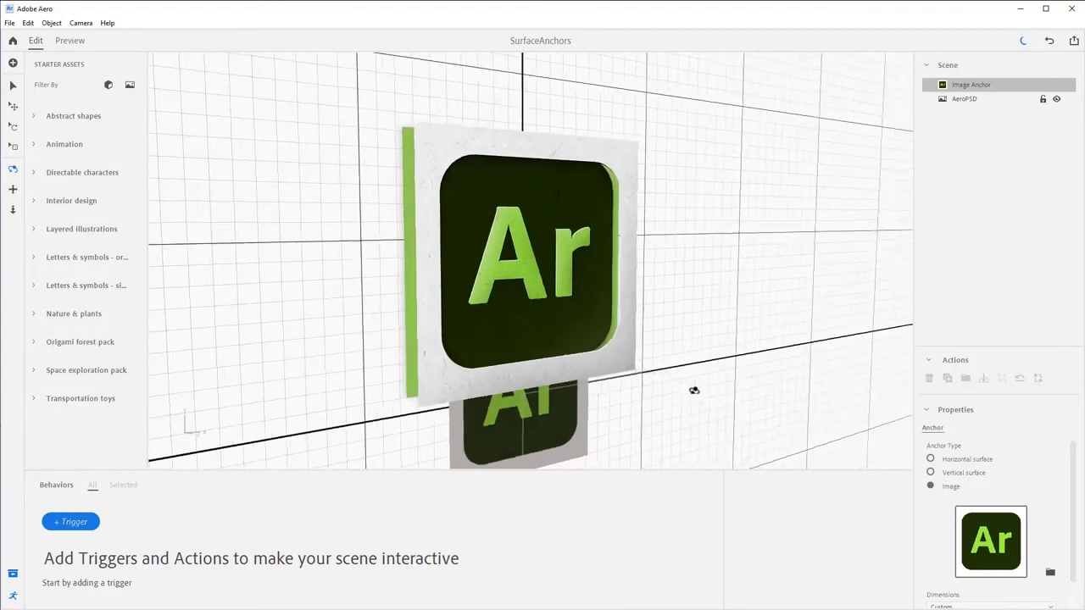
{"action": "left_click_drag", "start_coordinate": [693, 390], "coordinate": [625, 395]}
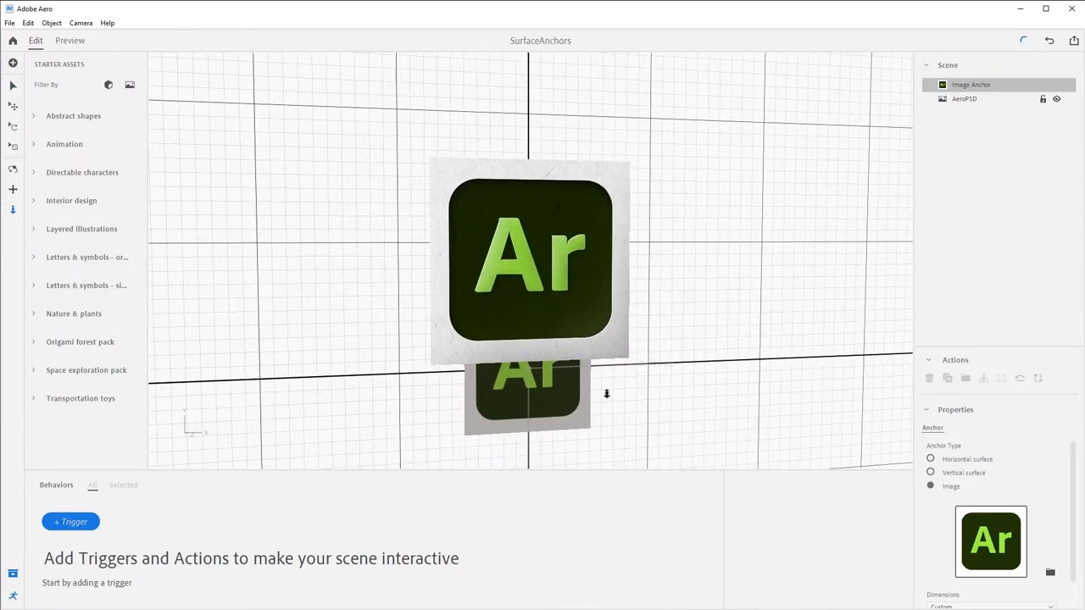
{"action": "mouse_move", "coordinate": [78, 162]}
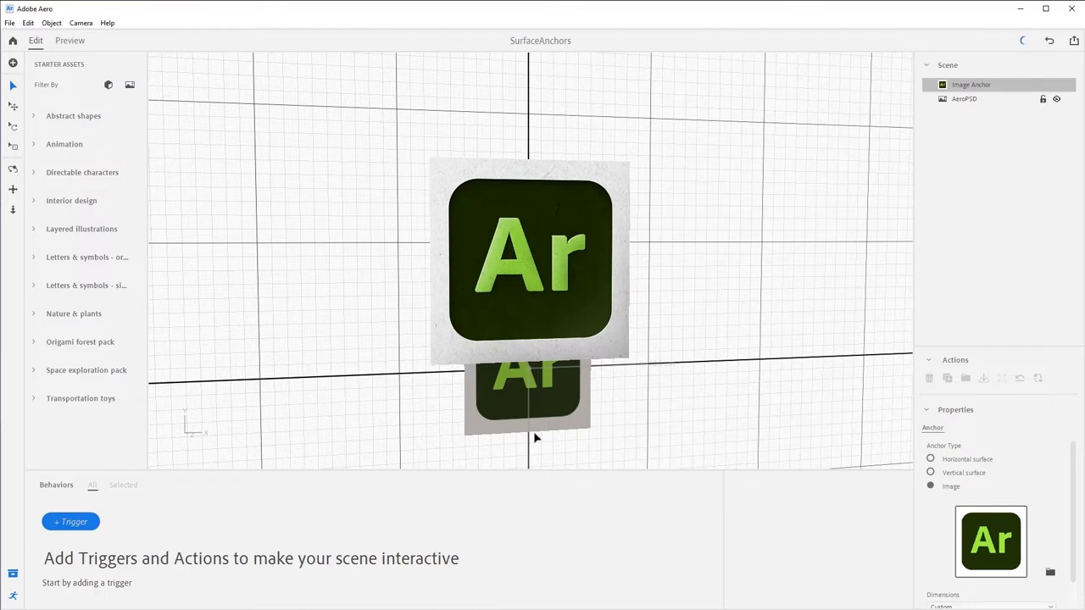
{"action": "mouse_move", "coordinate": [708, 350]}
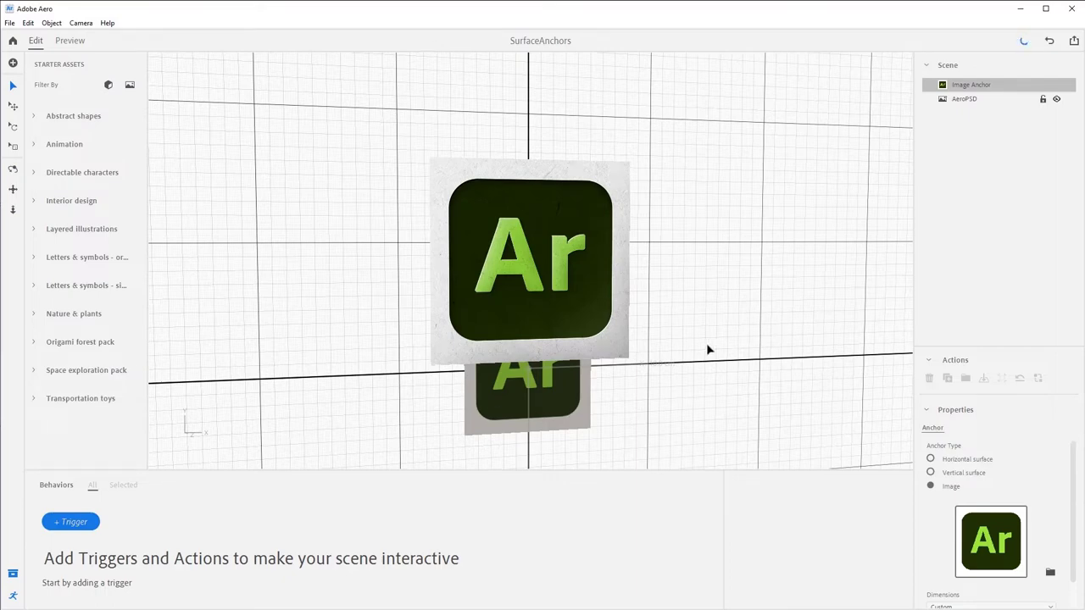
{"action": "mouse_move", "coordinate": [474, 416]}
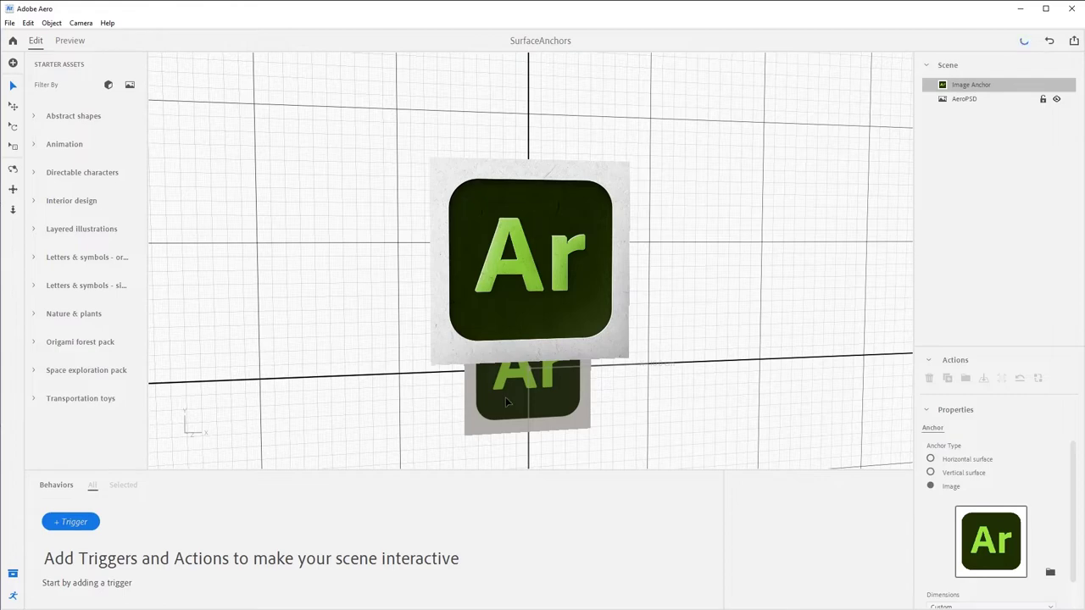
{"action": "mouse_move", "coordinate": [695, 449]}
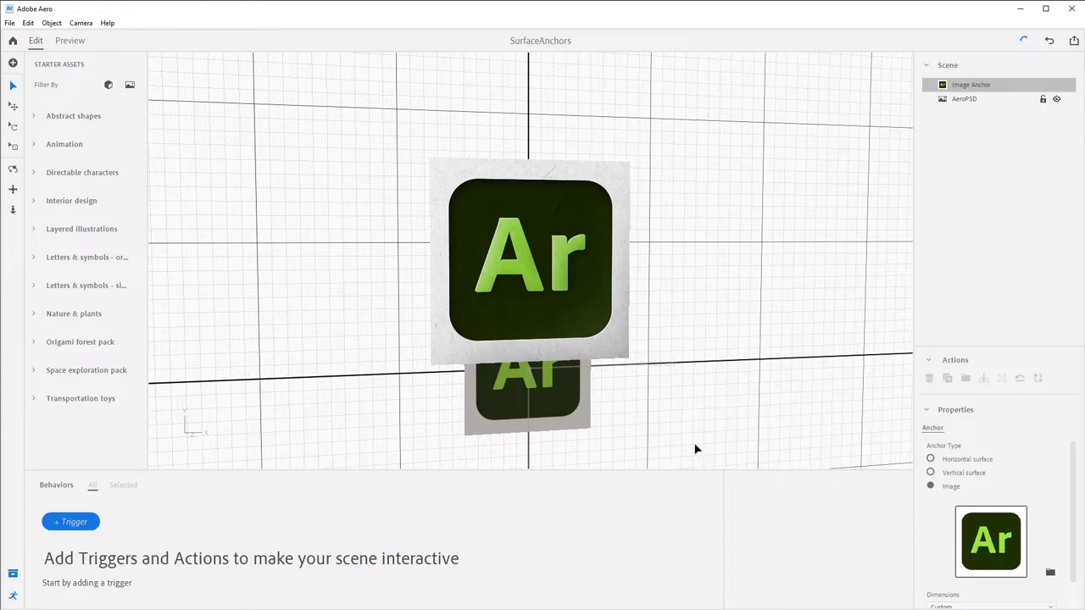
{"action": "mouse_move", "coordinate": [746, 119]}
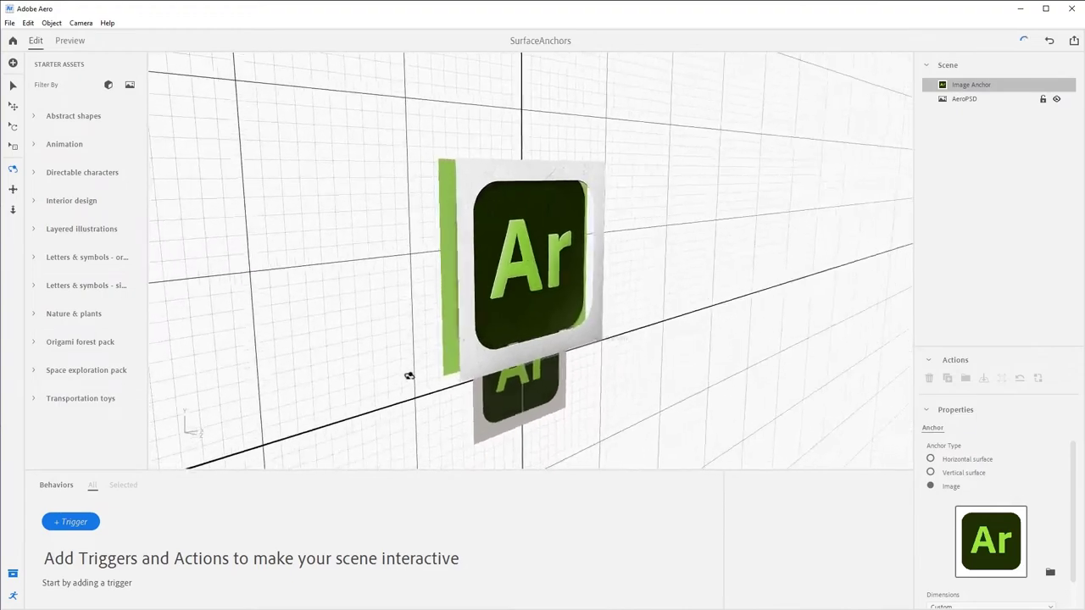
Set the logo's Pivot to Center so it sits flush over the image anchor.
{"action": "left_click_drag", "start_coordinate": [409, 376], "coordinate": [312, 349]}
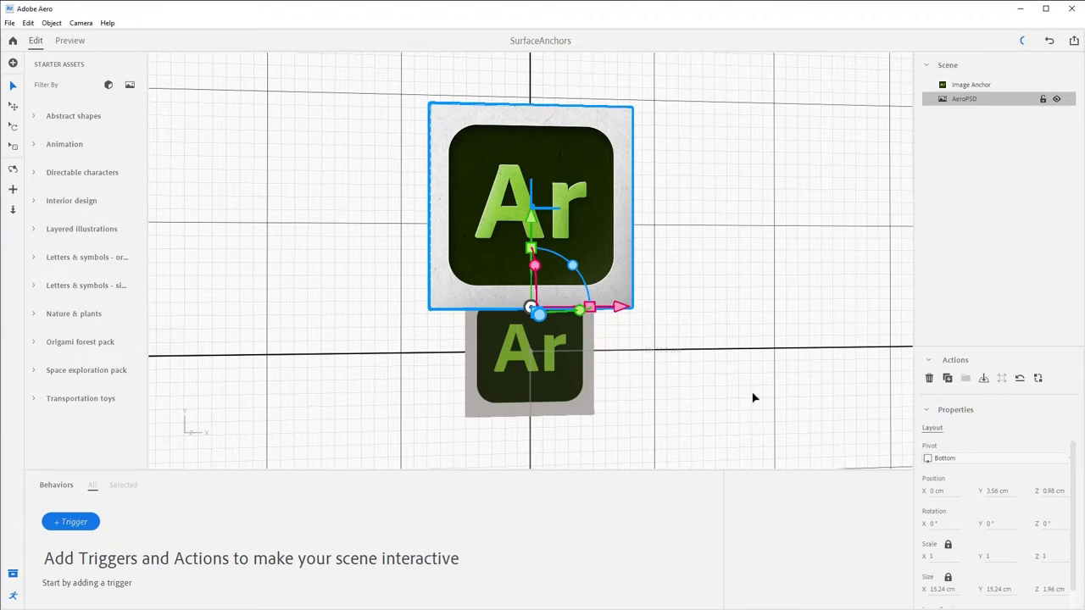
{"action": "left_click", "coordinate": [945, 457]}
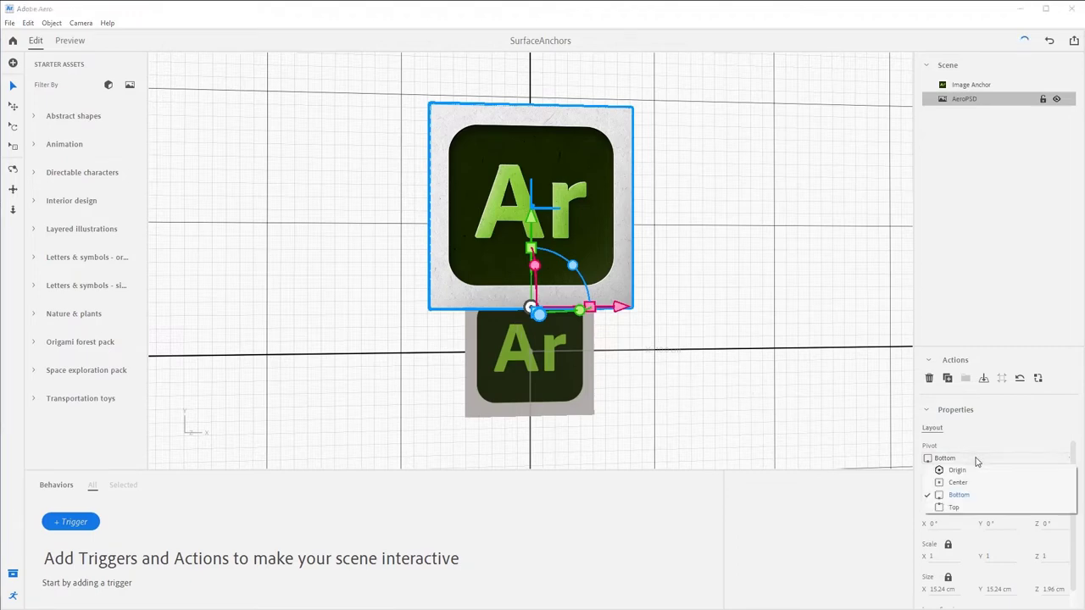
{"action": "left_click", "coordinate": [958, 481]}
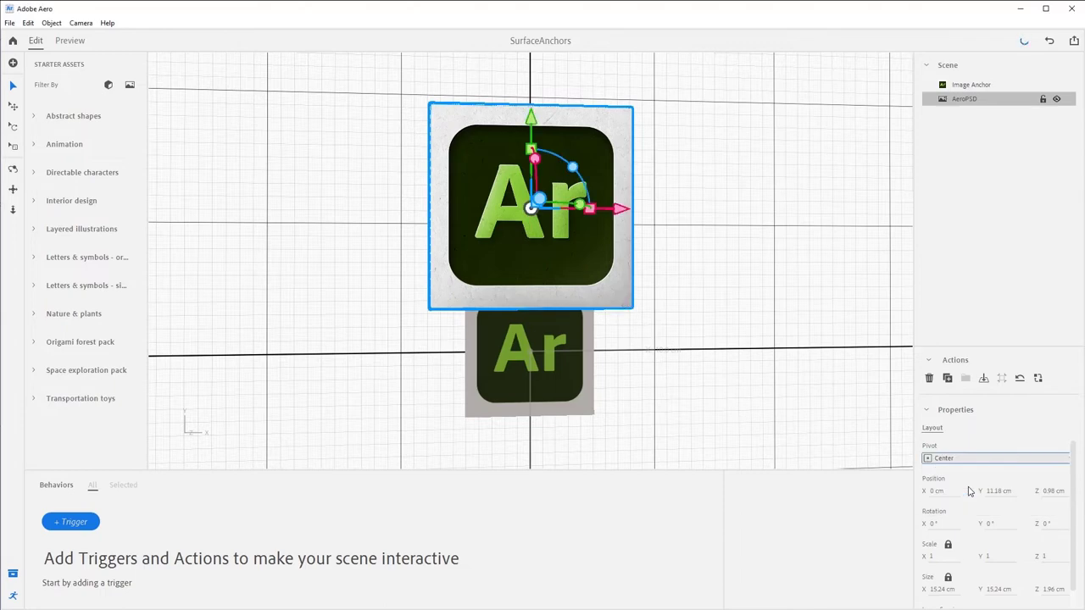
{"action": "mouse_move", "coordinate": [612, 250]}
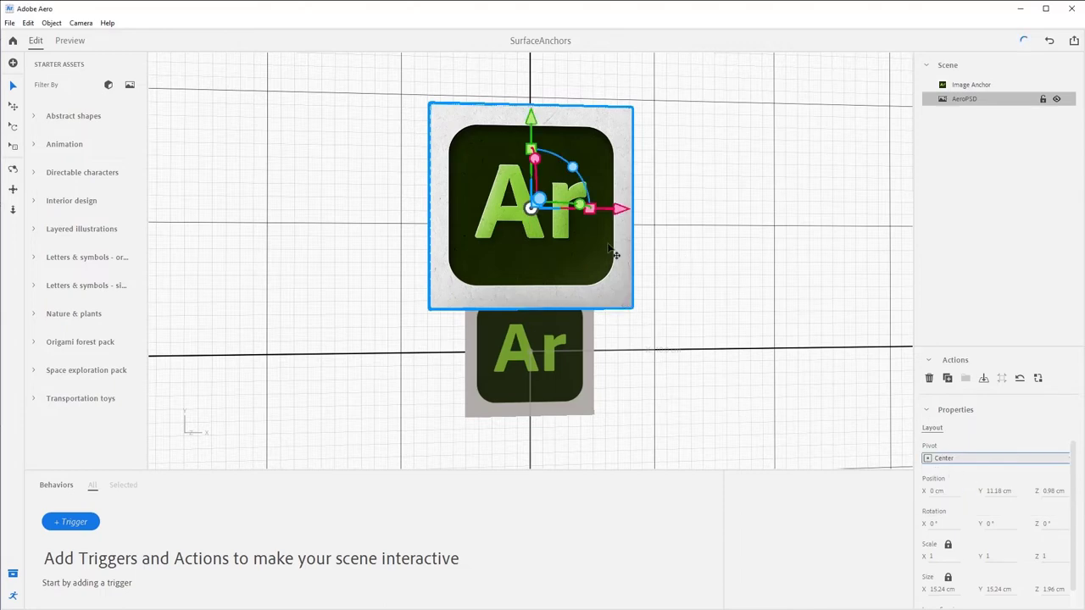
{"action": "mouse_move", "coordinate": [817, 495]}
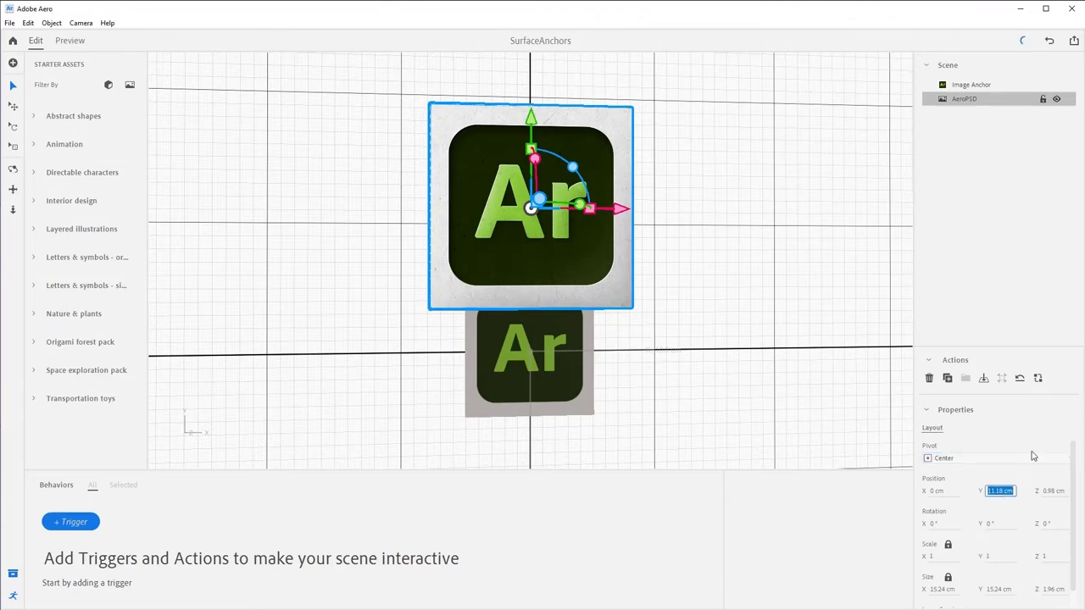
{"action": "left_click_drag", "start_coordinate": [529, 206], "coordinate": [529, 356]}
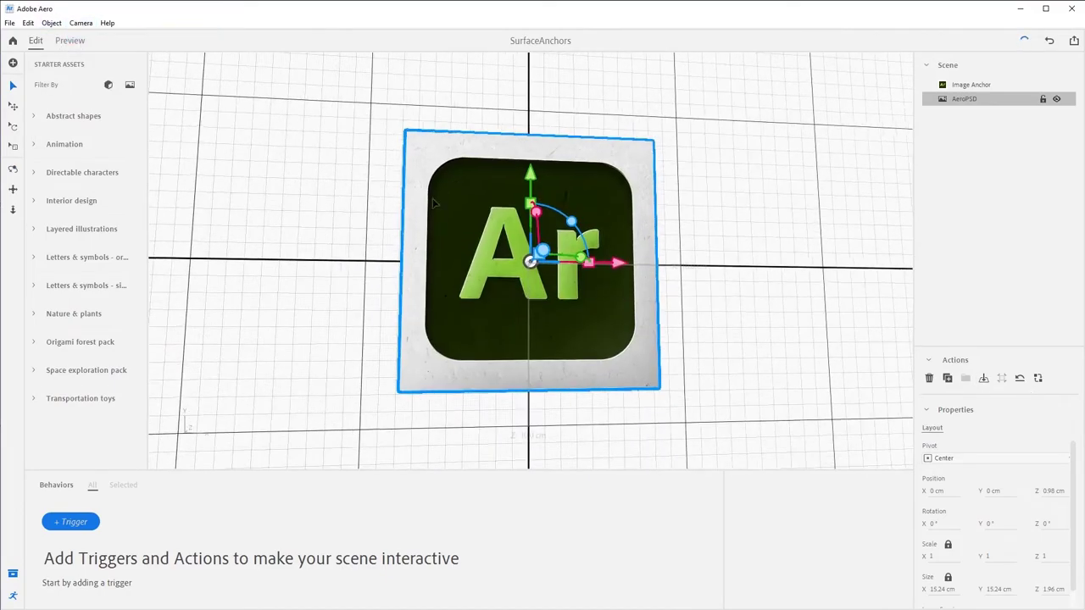
{"action": "left_click_drag", "start_coordinate": [529, 263], "coordinate": [626, 305]}
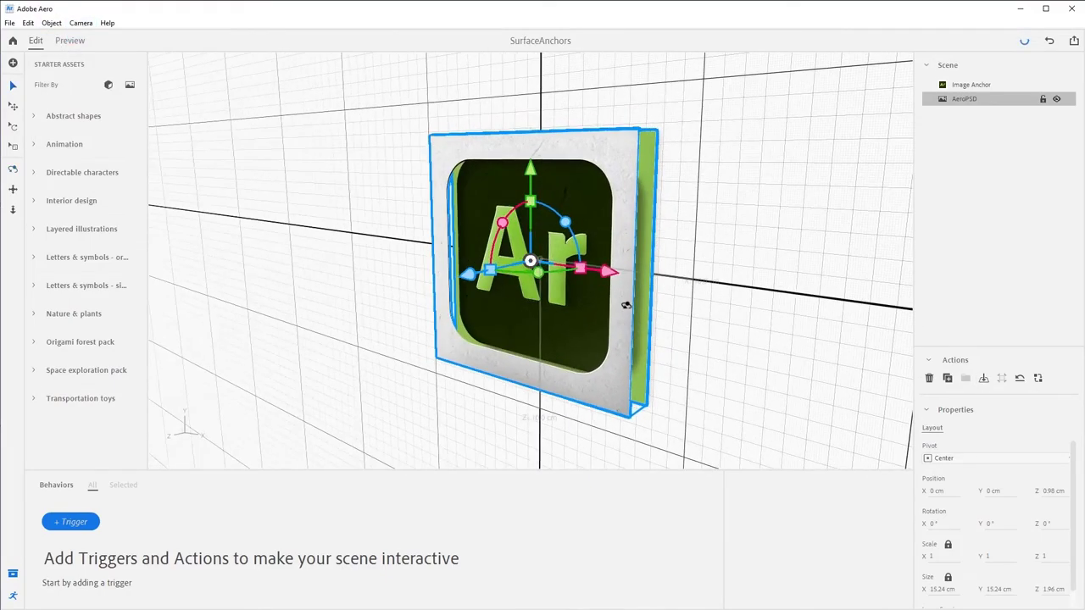